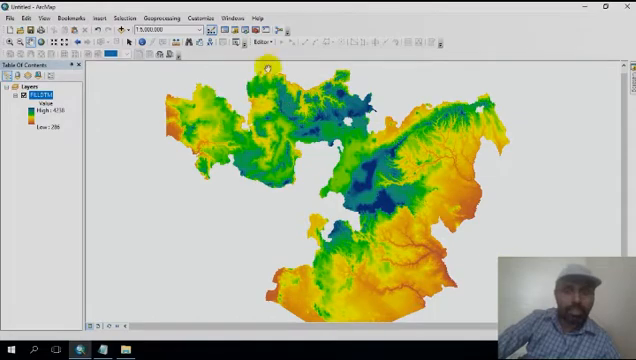
pyautogui.moveTo(237, 33)
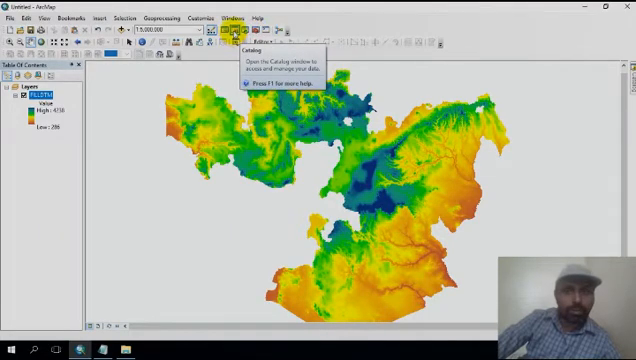
# Step: Open the Catalog window to reach the 3D Analyst Raster Surface tools
pyautogui.click(238, 33)
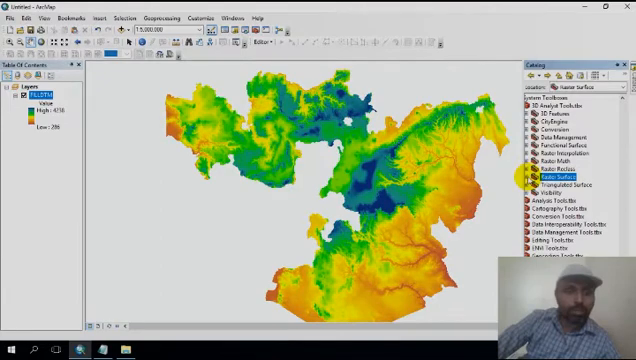
# Step: Fill in Slope for FILLDTM, saving output raster 'slope' measured in percent rise
pyautogui.click(547, 177)
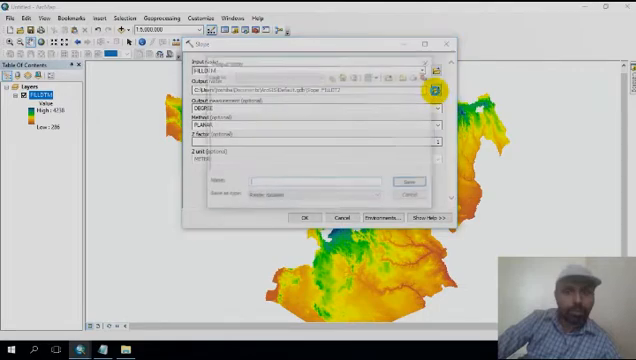
pyautogui.click(431, 89)
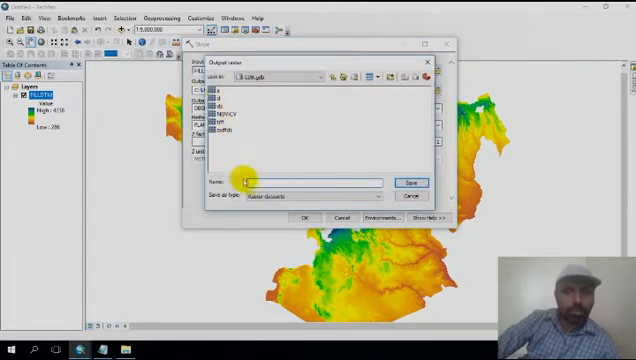
pyautogui.write('e1')
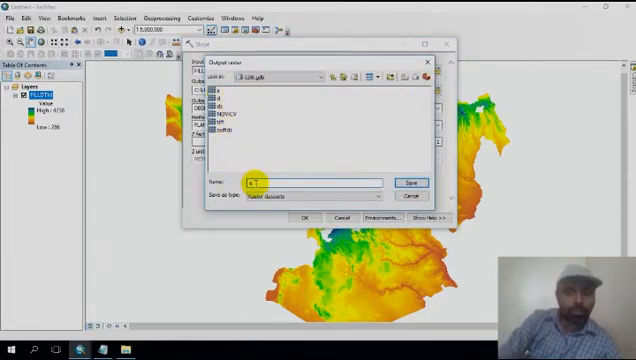
pyautogui.write('slope')
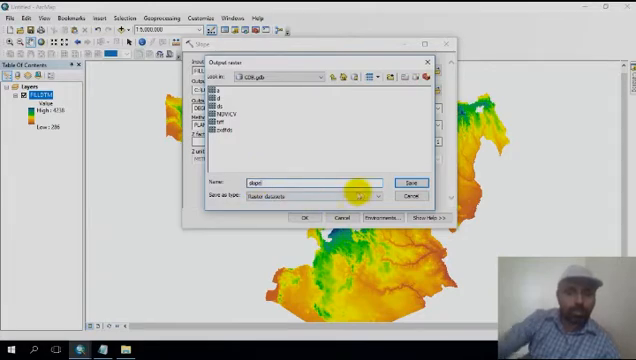
pyautogui.click(407, 182)
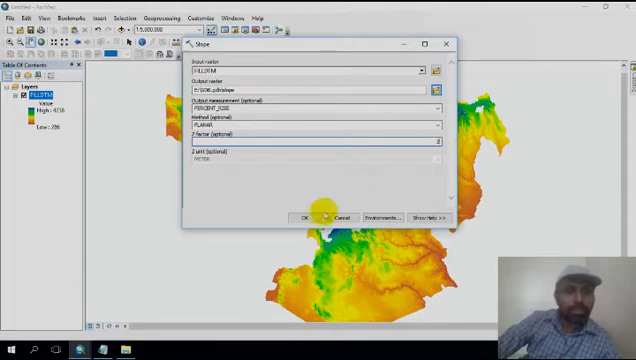
# Step: Run the Slope tool to create the slope layer
pyautogui.click(303, 217)
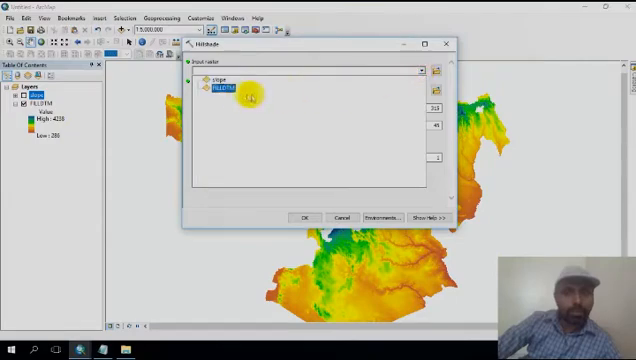
# Step: Run Hillshade on FILLDTM, saving output as 'Hillshade' with z factor 2
pyautogui.click(222, 88)
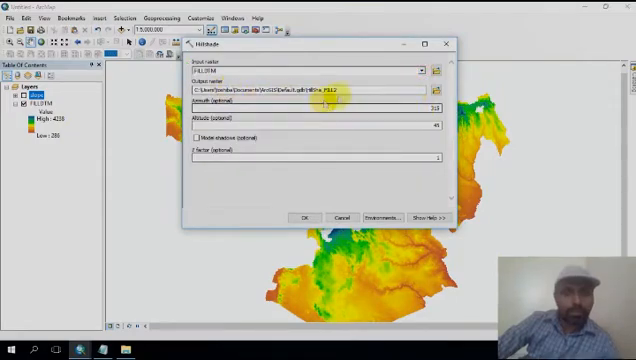
pyautogui.click(439, 88)
pyautogui.write('Hillshade')
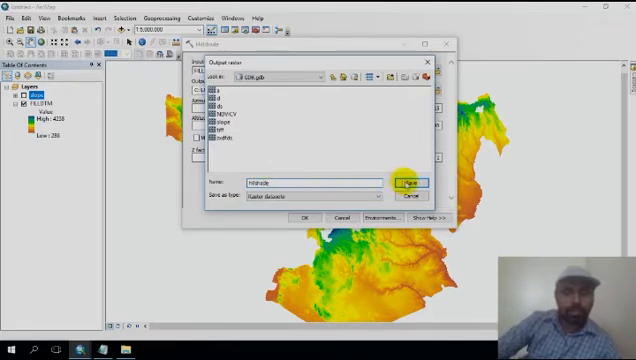
pyautogui.click(409, 183)
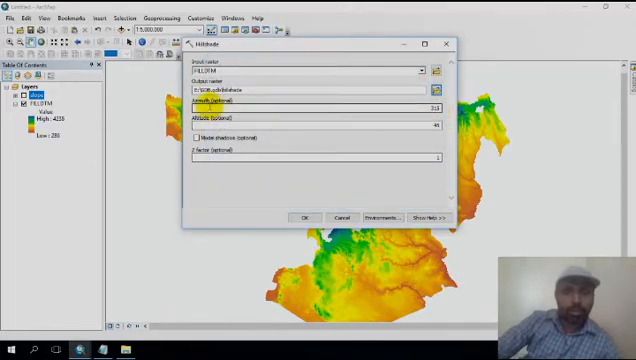
pyautogui.click(433, 108)
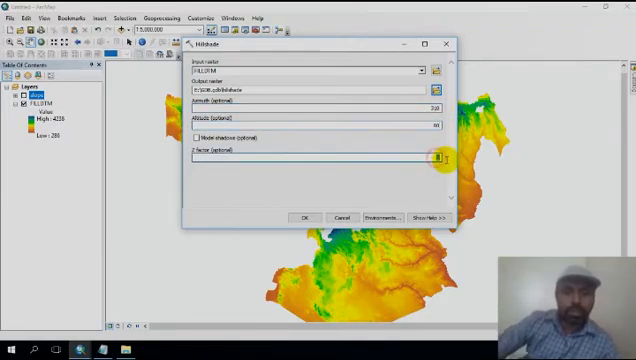
pyautogui.write('2')
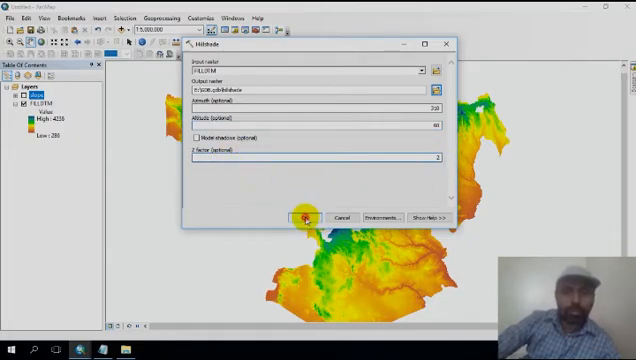
pyautogui.click(302, 217)
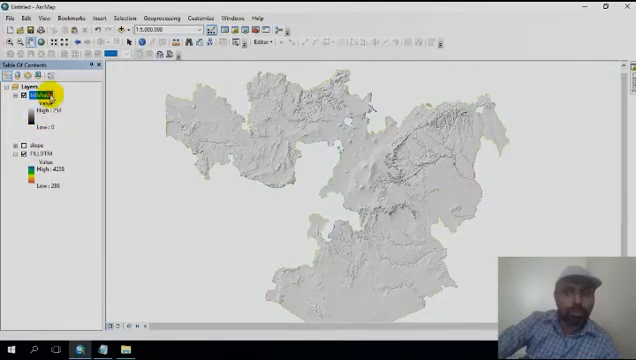
# Step: Open the hillshade layer's properties, then switch the hillshade layer off
pyautogui.doubleClick(40, 96)
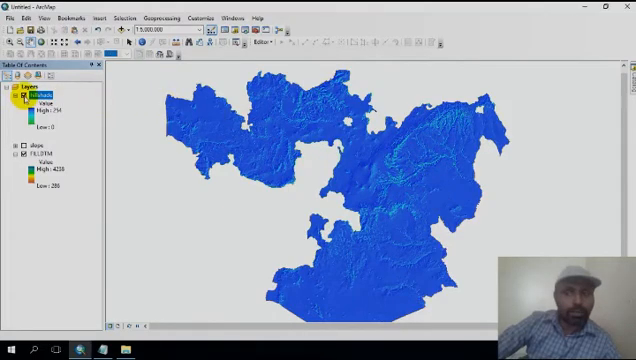
pyautogui.click(20, 98)
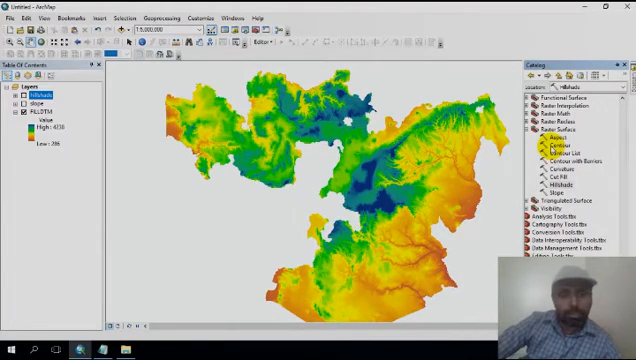
# Step: Generate CONTOUR-type lines from FILLDTM at interval 300, saved as 'contour'
pyautogui.click(550, 150)
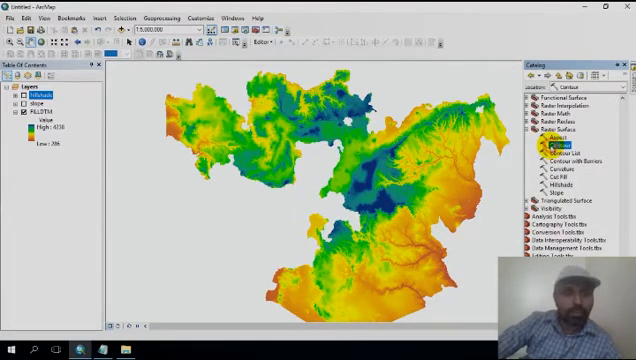
pyautogui.doubleClick(562, 140)
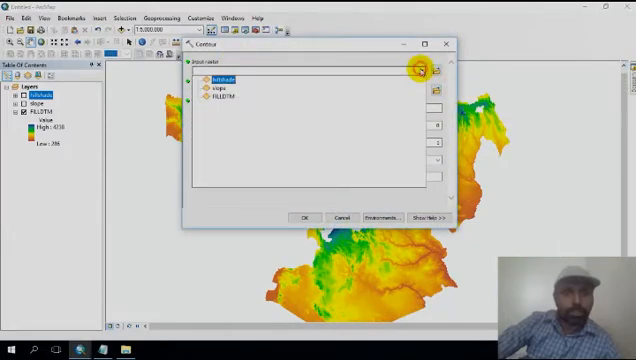
pyautogui.click(222, 98)
pyautogui.write('contour')
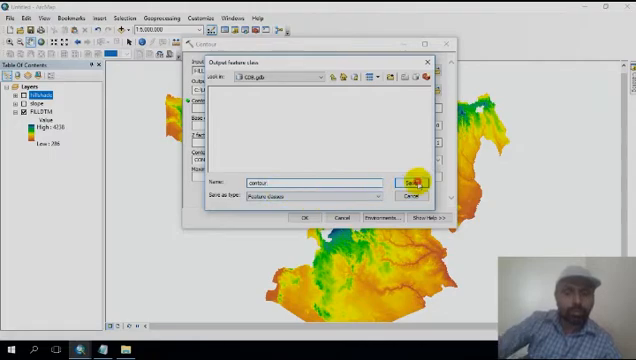
pyautogui.click(414, 181)
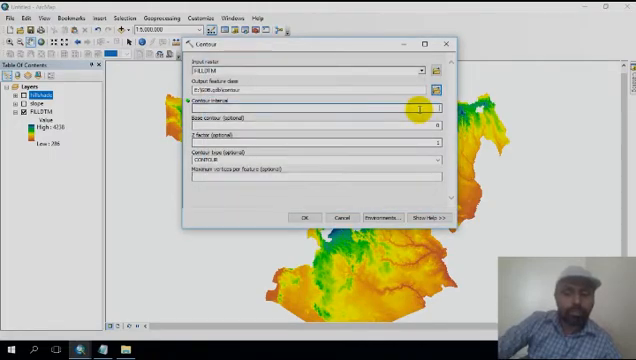
pyautogui.write('300')
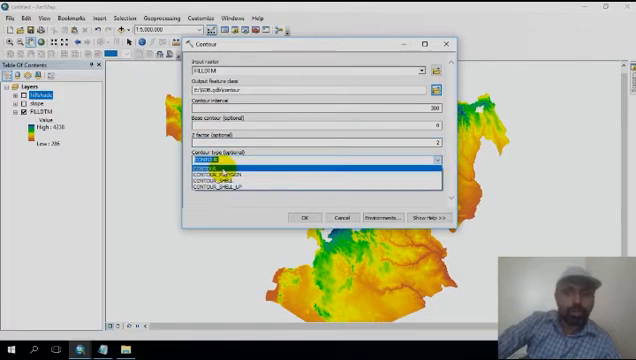
pyautogui.click(220, 170)
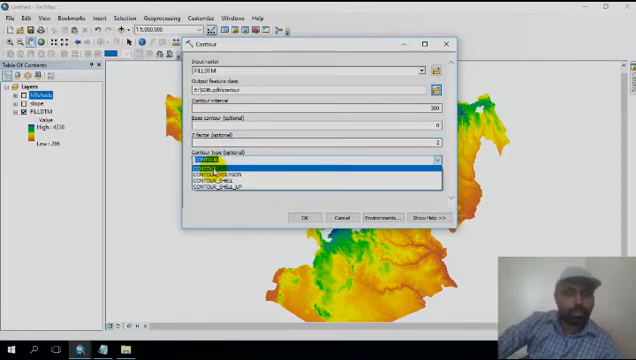
pyautogui.click(215, 161)
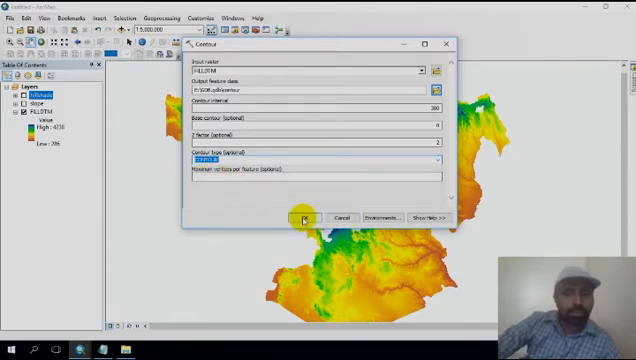
pyautogui.click(304, 217)
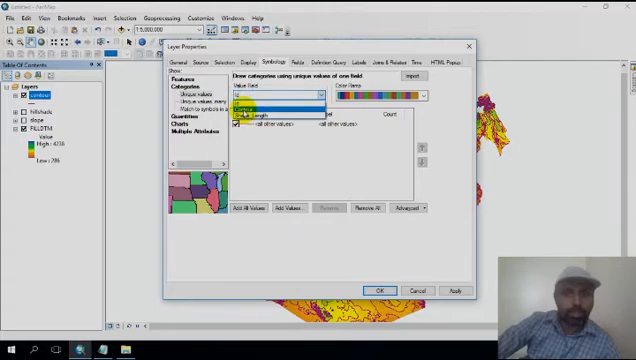
# Step: Symbolize contour by unique Contour values, adding all values with a new colour ramp
pyautogui.click(280, 105)
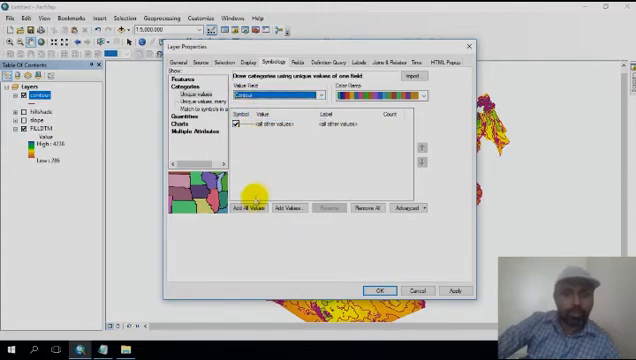
pyautogui.click(242, 208)
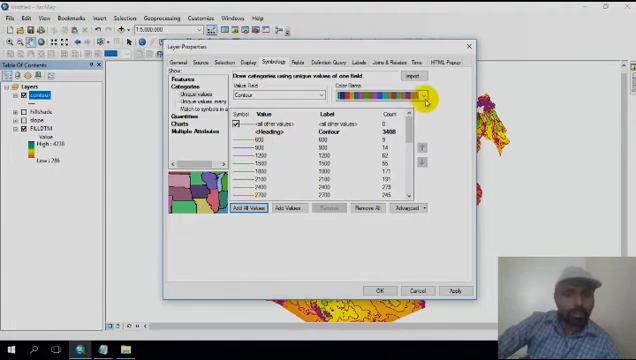
pyautogui.click(427, 100)
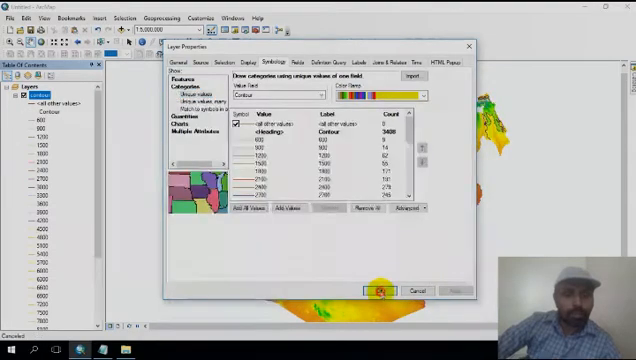
pyautogui.click(378, 289)
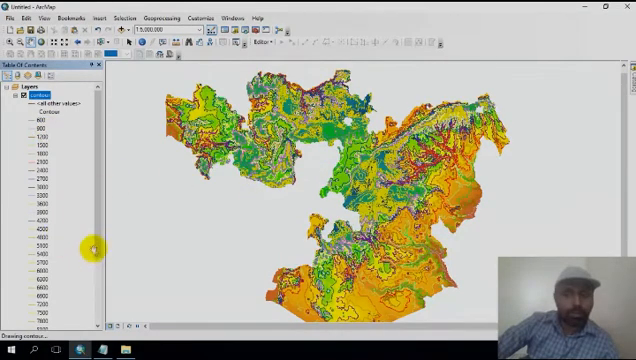
# Step: Scroll the Table of Contents down toward the FILLDTM layer
pyautogui.scroll(-3)
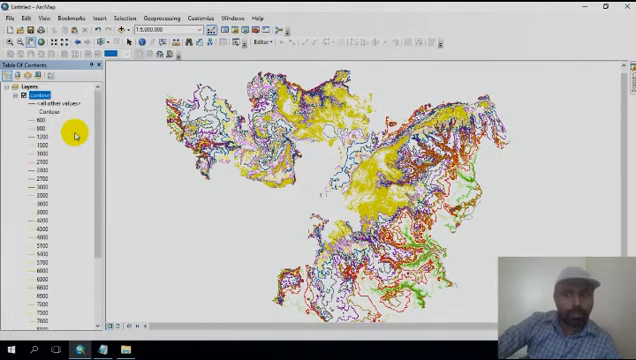
pyautogui.scroll(-3)
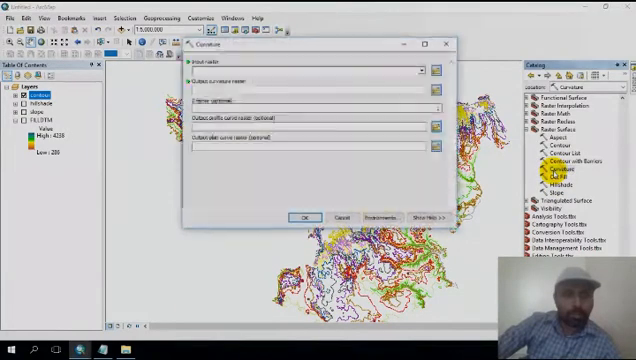
# Step: Run Curvature on FILLDTM, saving output as 'curvature' in the geodatabase
pyautogui.click(429, 68)
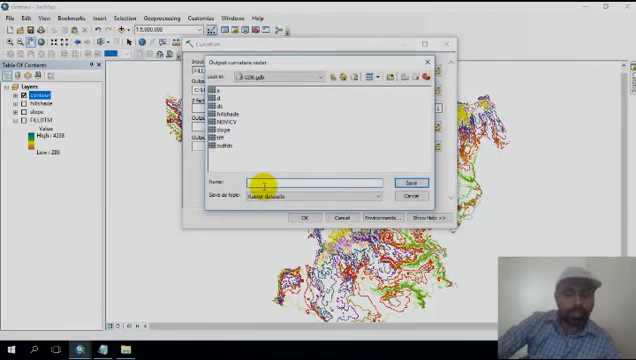
pyautogui.write('Cur')
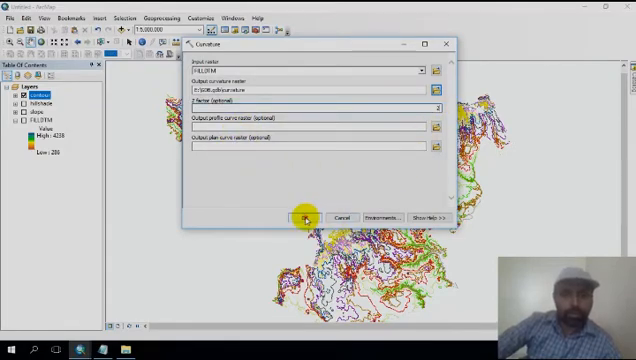
pyautogui.click(301, 217)
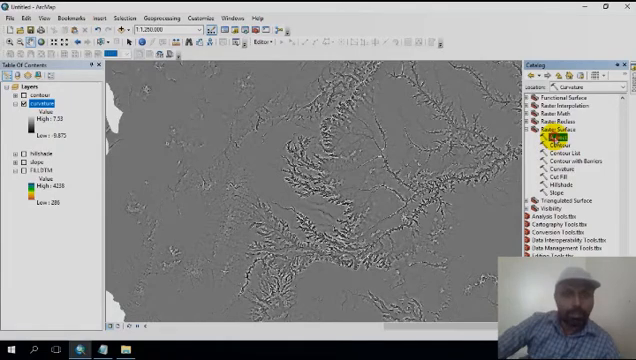
# Step: Run Aspect on FILLDTM with output named 'aspect' in the geodatabase
pyautogui.doubleClick(554, 137)
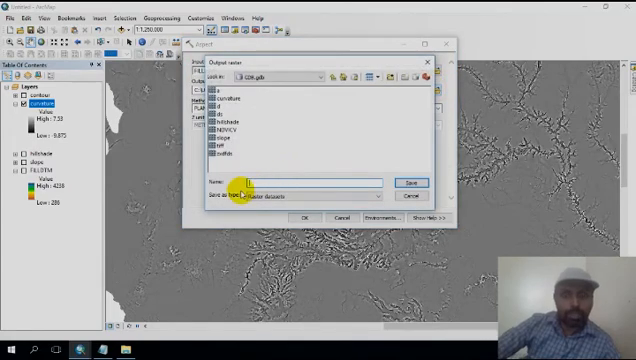
pyautogui.write('asp')
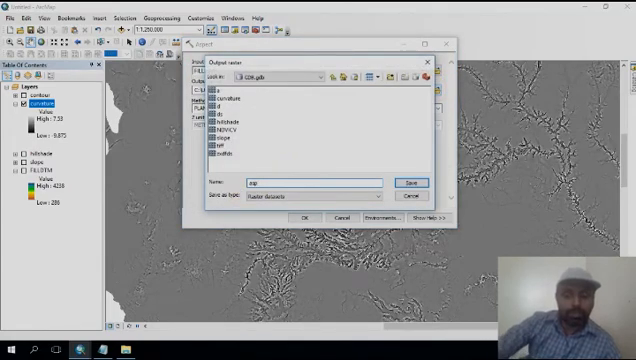
pyautogui.click(407, 183)
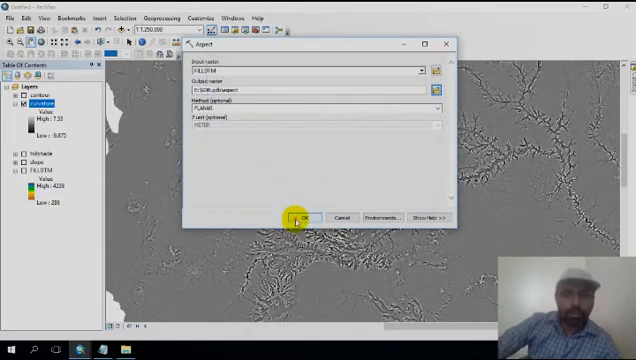
pyautogui.click(307, 217)
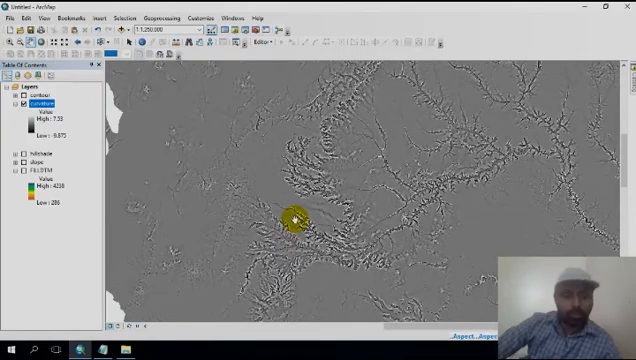